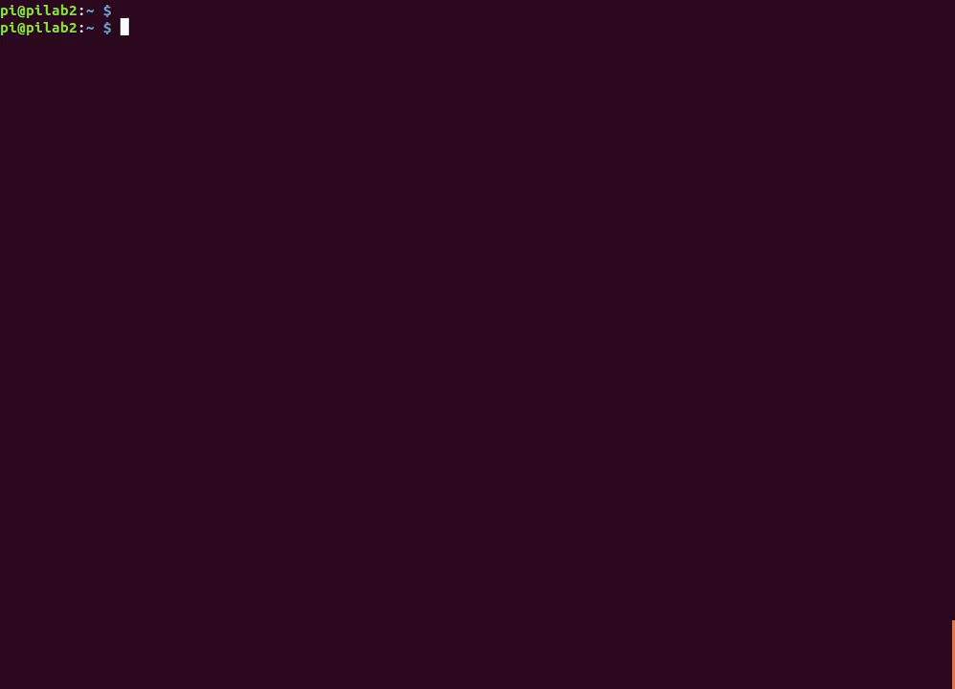
Check the Raspbian 8.0 jessie release and kernel, and confirm apt has no libtbb-dev package.
type("lsb_release -")
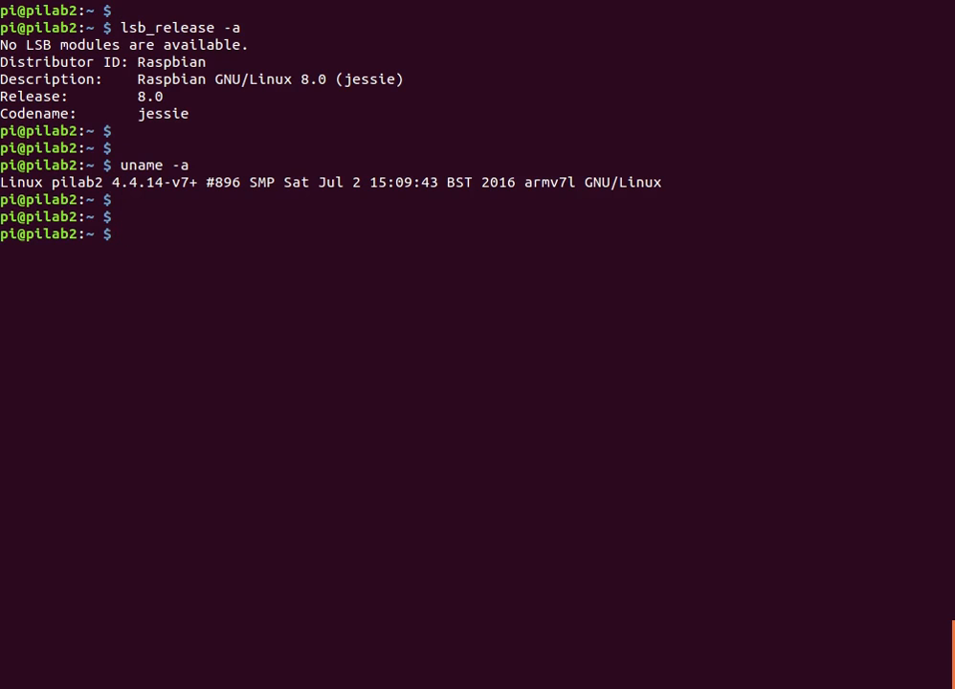
type("apt-cache search libtbb-dev")
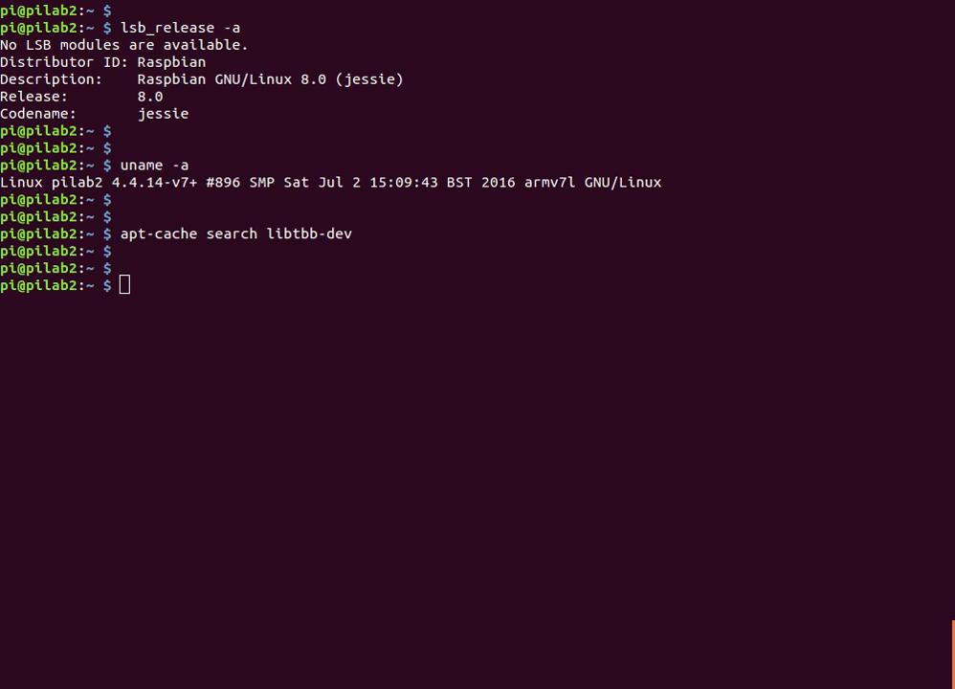
Download and extract tbb44_20160526oss_src_0.tgz in ~/Downloads, then start make tbb with CXXFLAGS.
type("cd ~/Downloads")
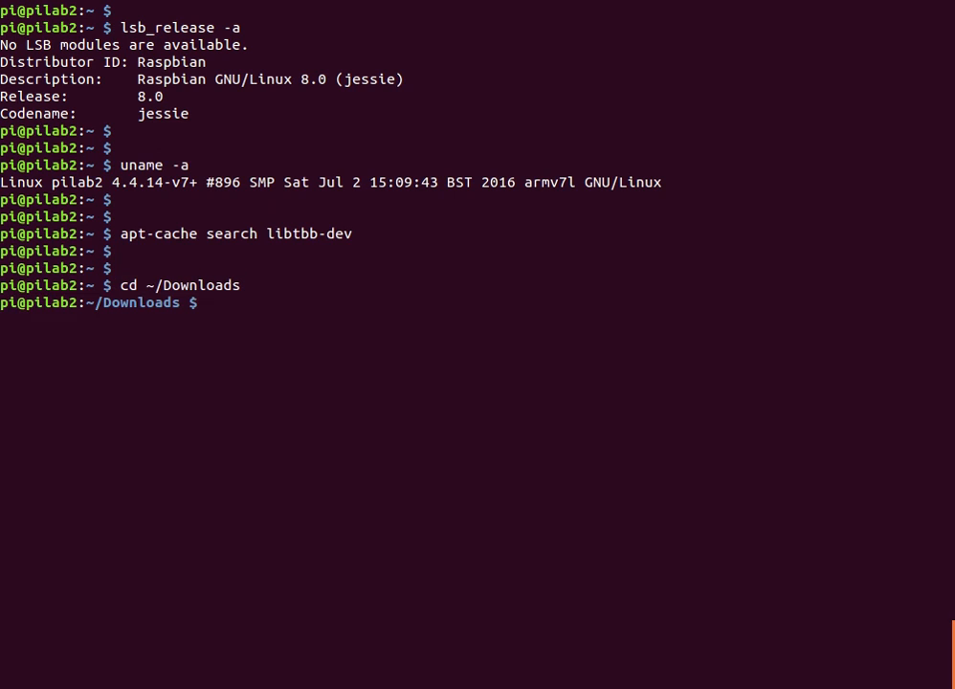
mouse_move(527, 491)
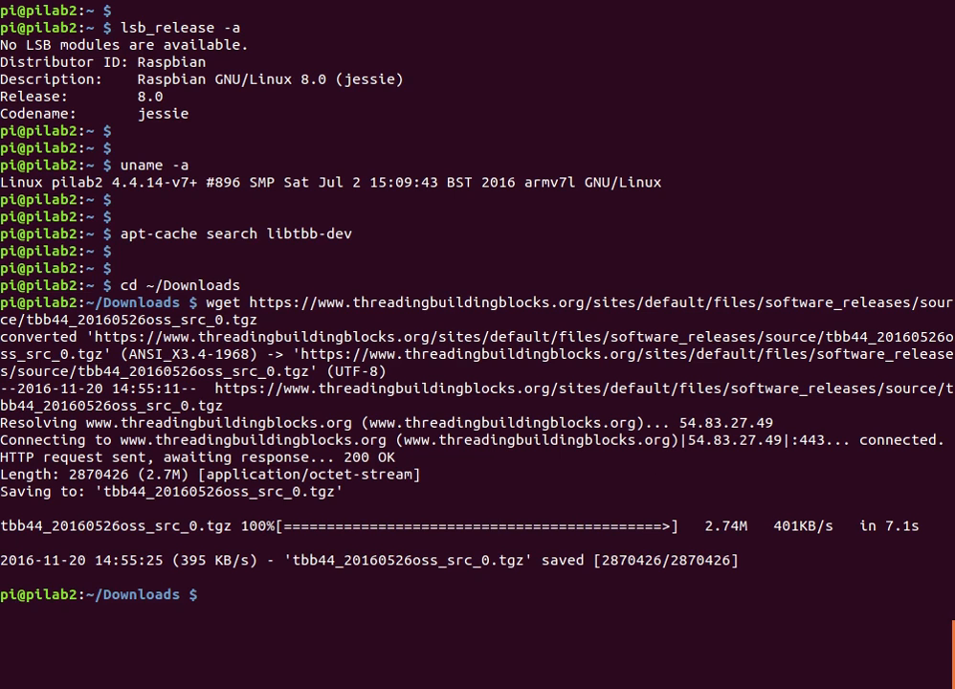
type("tar xvf tbb44_20160526oss_src_0.tgz")
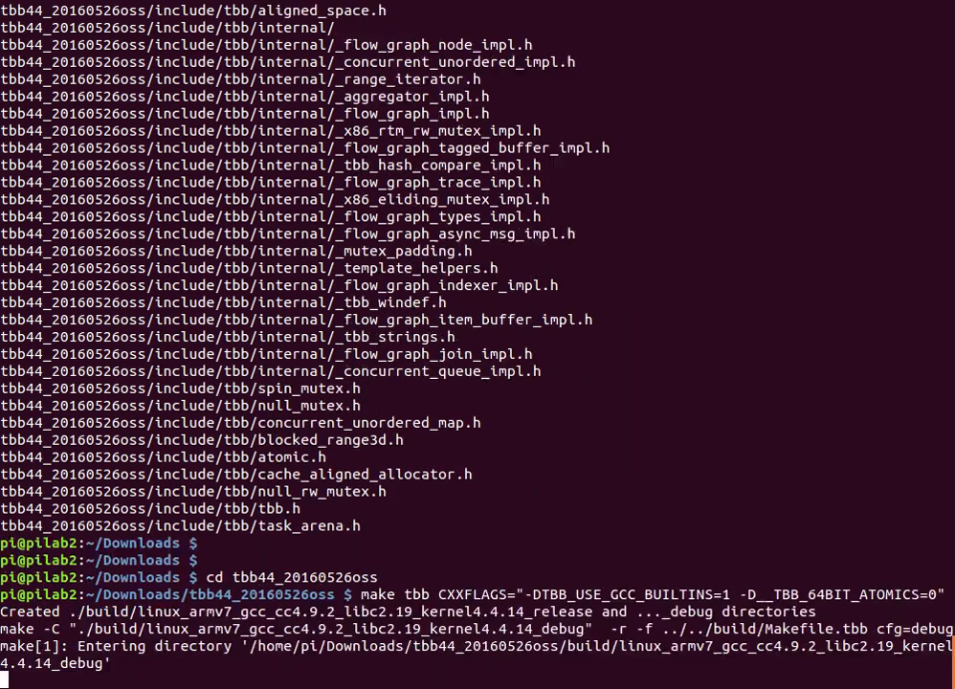
Follow the make output until the debug and release libtbb builds finish.
scroll("down", 3)
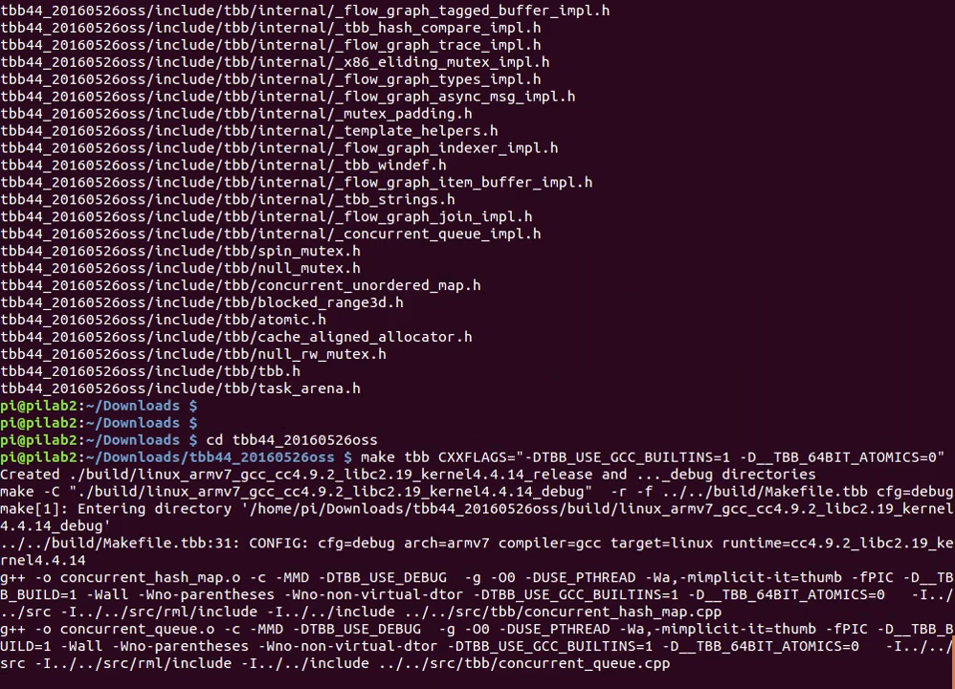
scroll("down", 3)
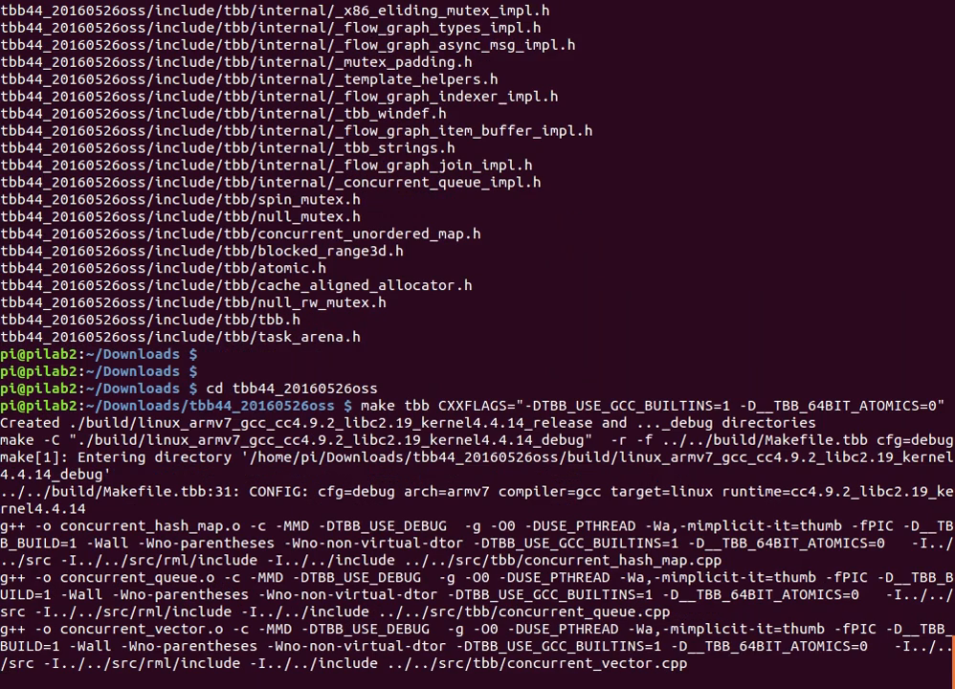
scroll("down", 3)
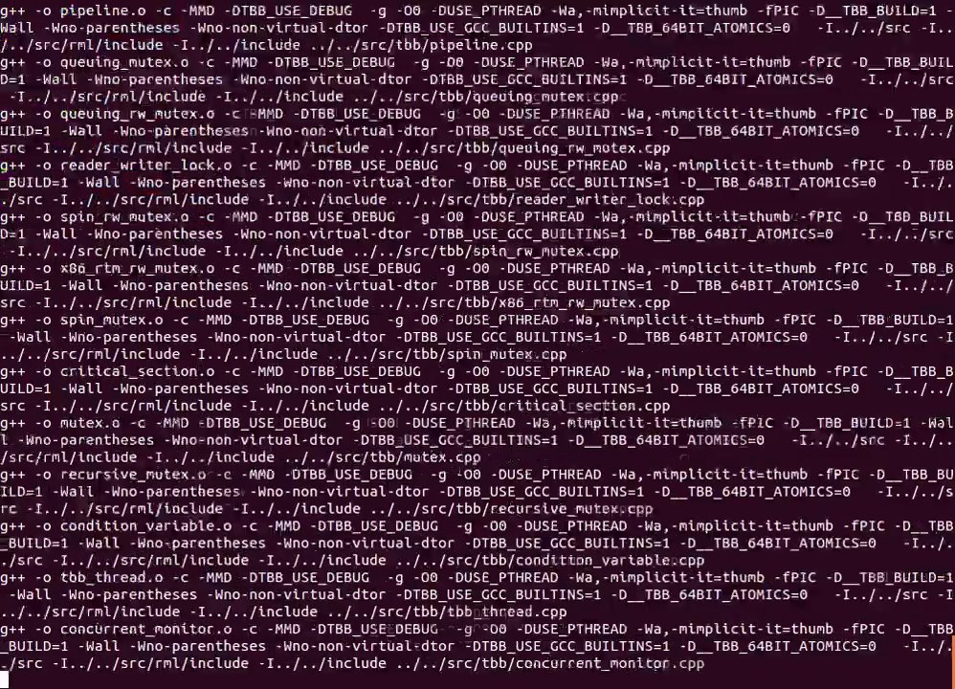
scroll("down", 3)
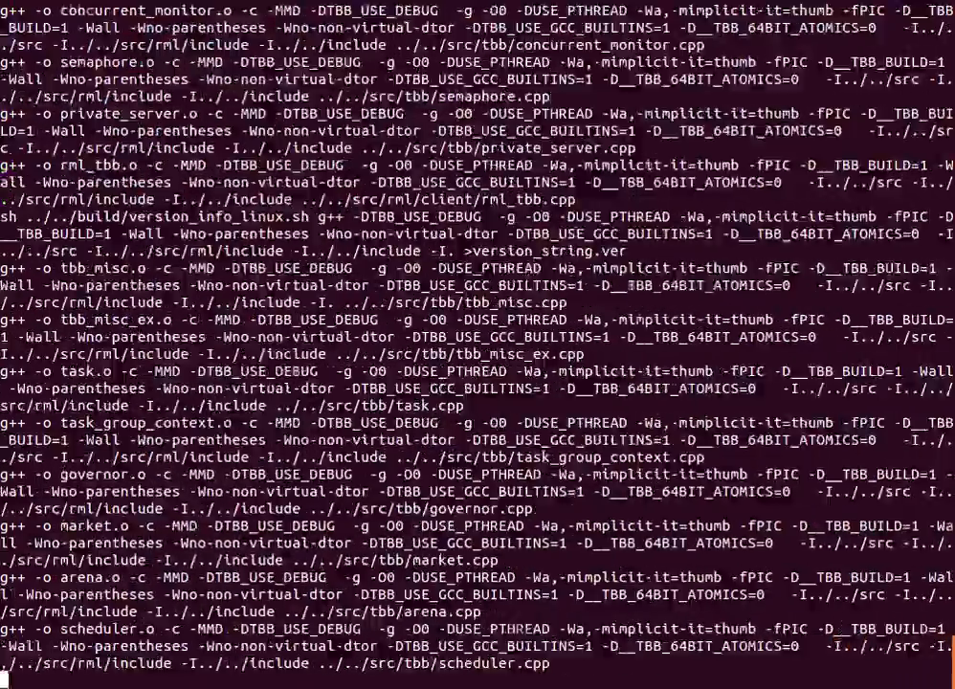
scroll("down", 3)
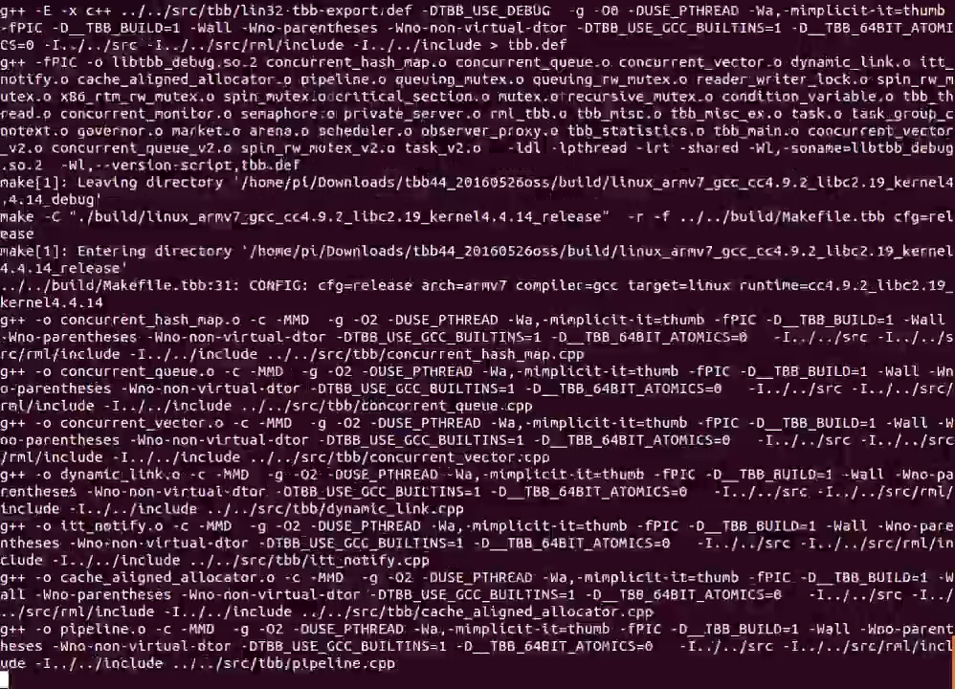
scroll("down", 3)
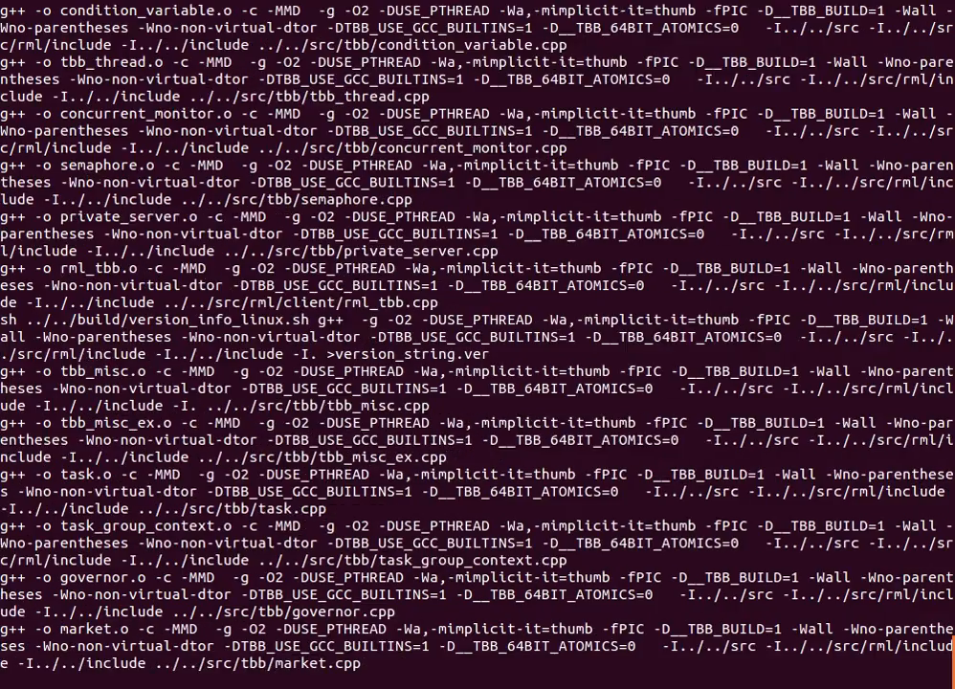
scroll("down", 3)
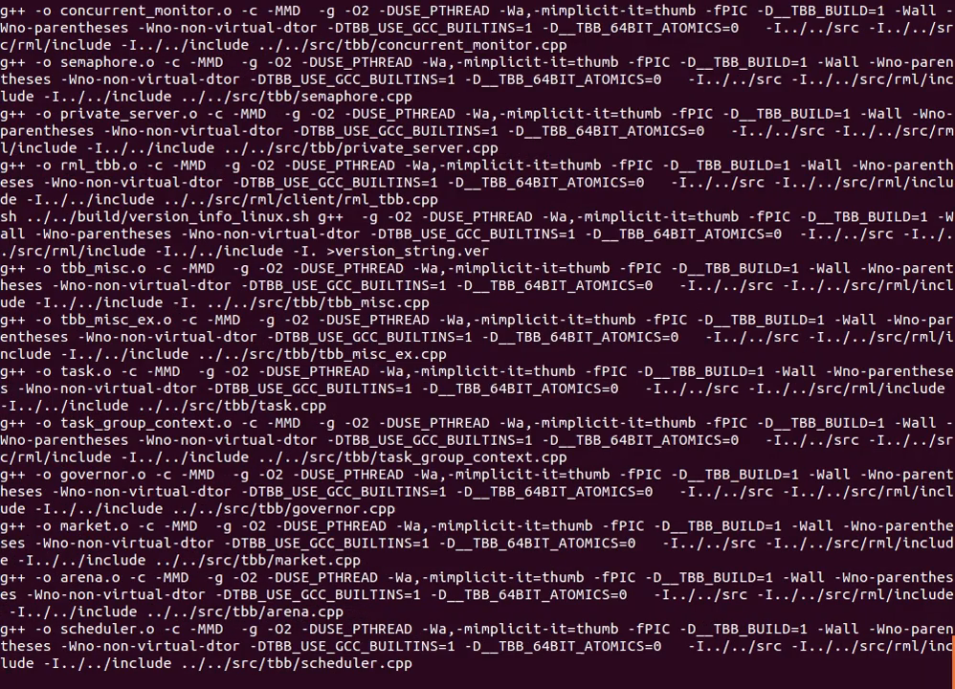
scroll("down", 3)
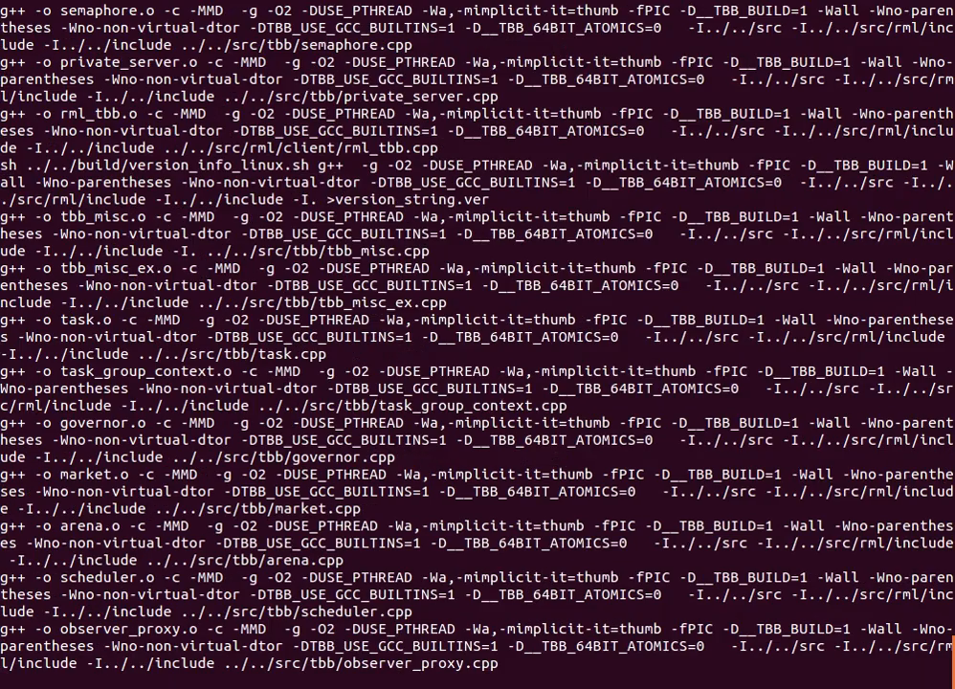
scroll("down", 3)
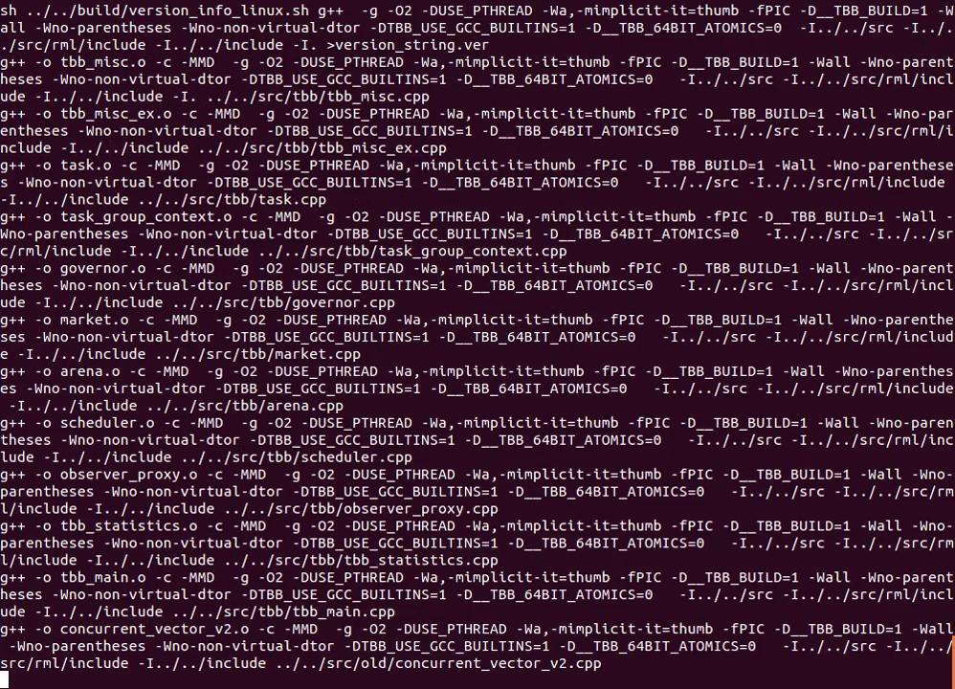
scroll("down", 3)
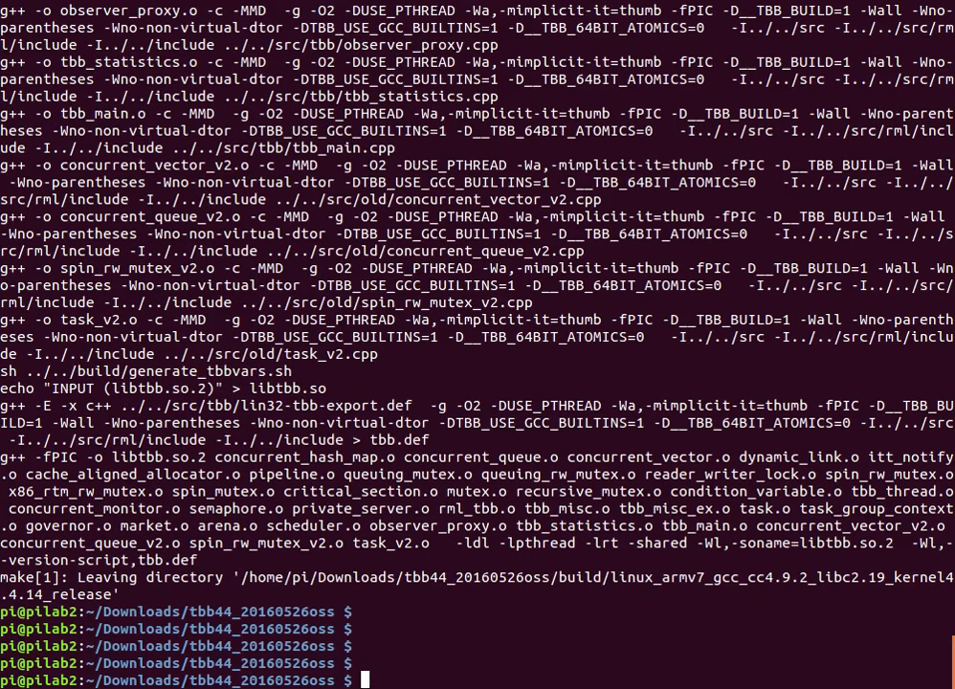
Create libtbb-dev_4.5-1_armhf with usr/local/lib/pkgconfig, usr/local/include and DEBIAN, and start the control file.
type("cd ~/Downloads")
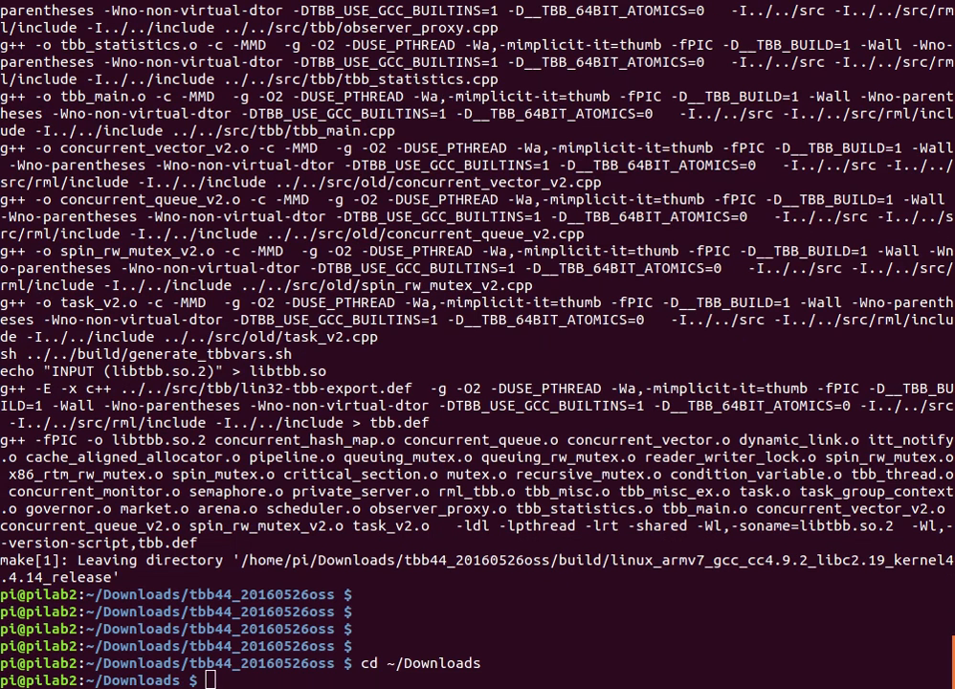
type("mkdir libtbb-dev_4.5-1_armhf")
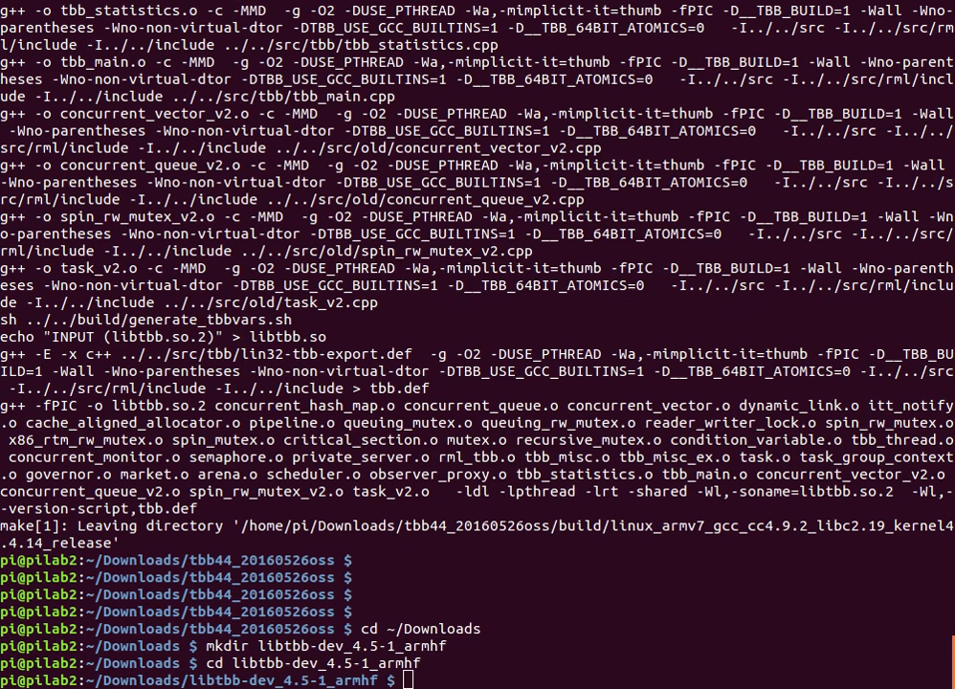
type("mkdir -p usr/local/lib/pkgconfig")
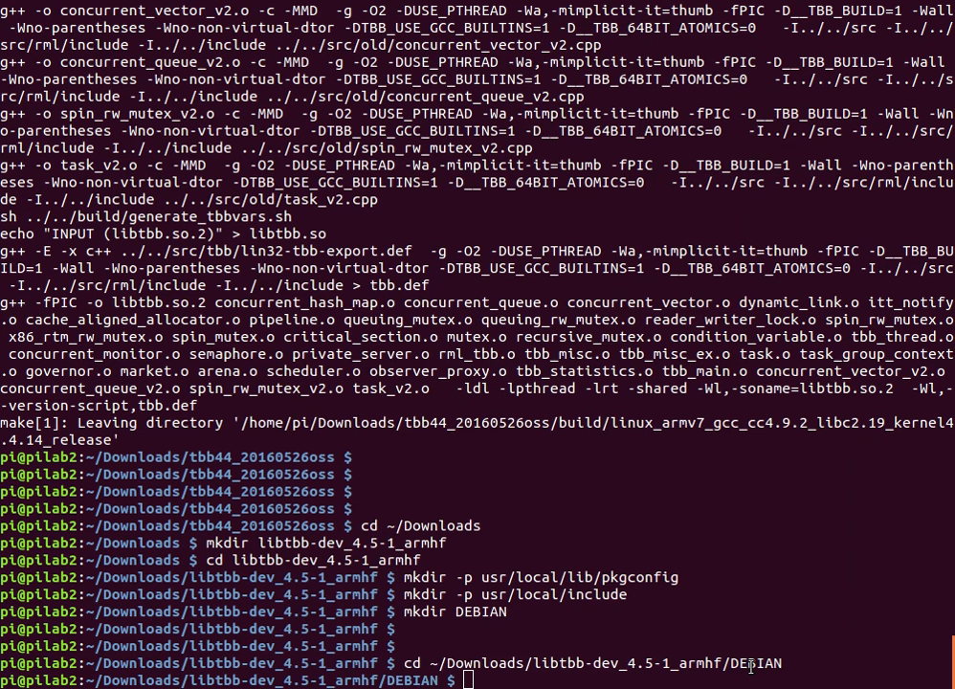
type("cat > control")
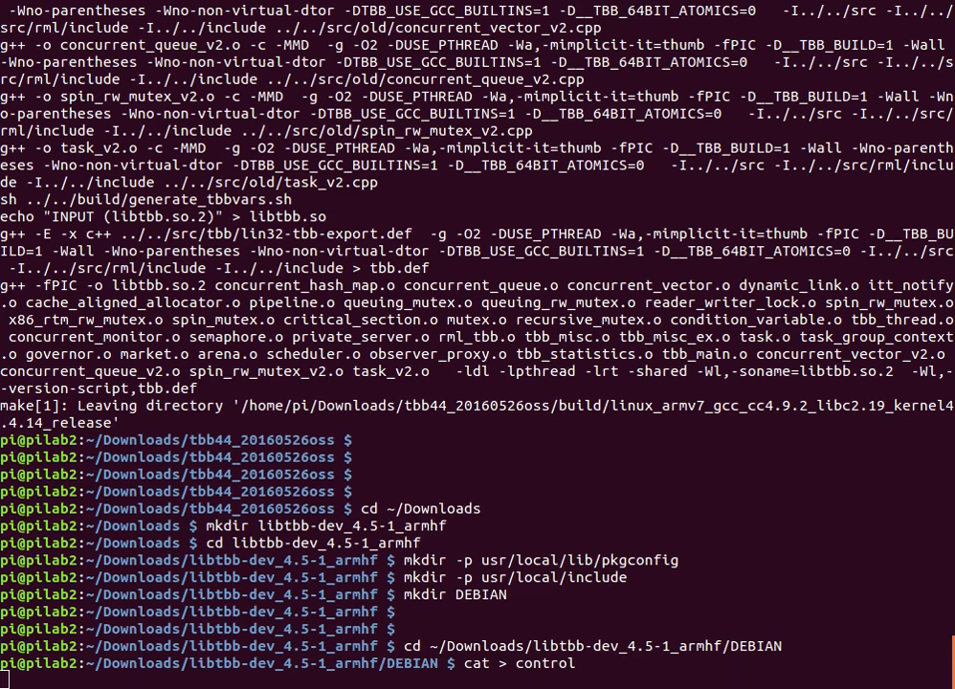
Write the libtbb-dev control file with maintainer Sagi Zeevi and version 4.5-1, then copy libtbb.so.2.
type("Package: libtbb-dev")
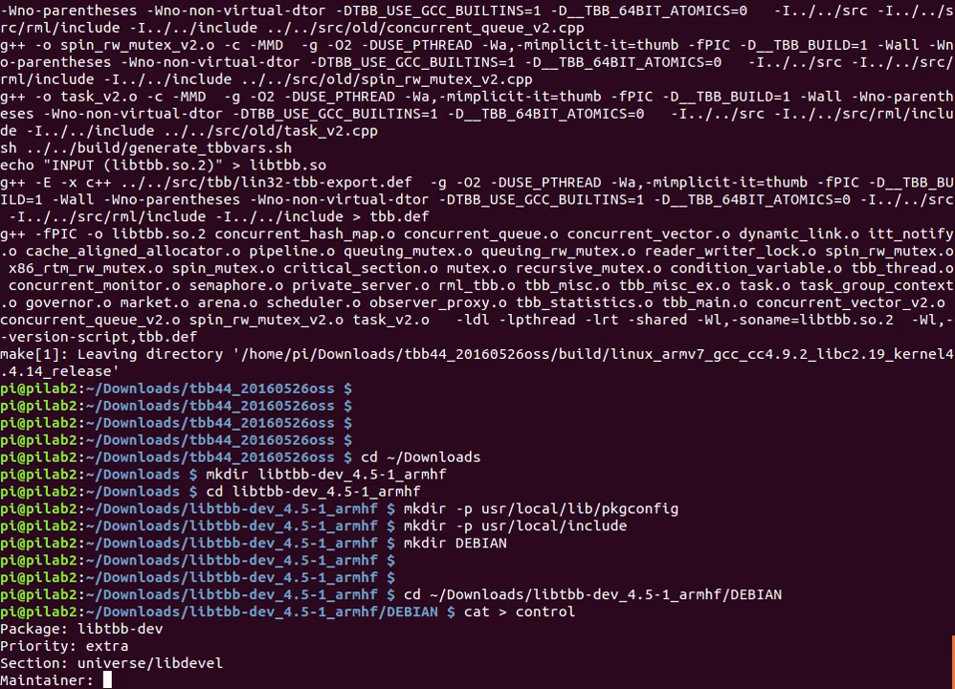
type("Sa")
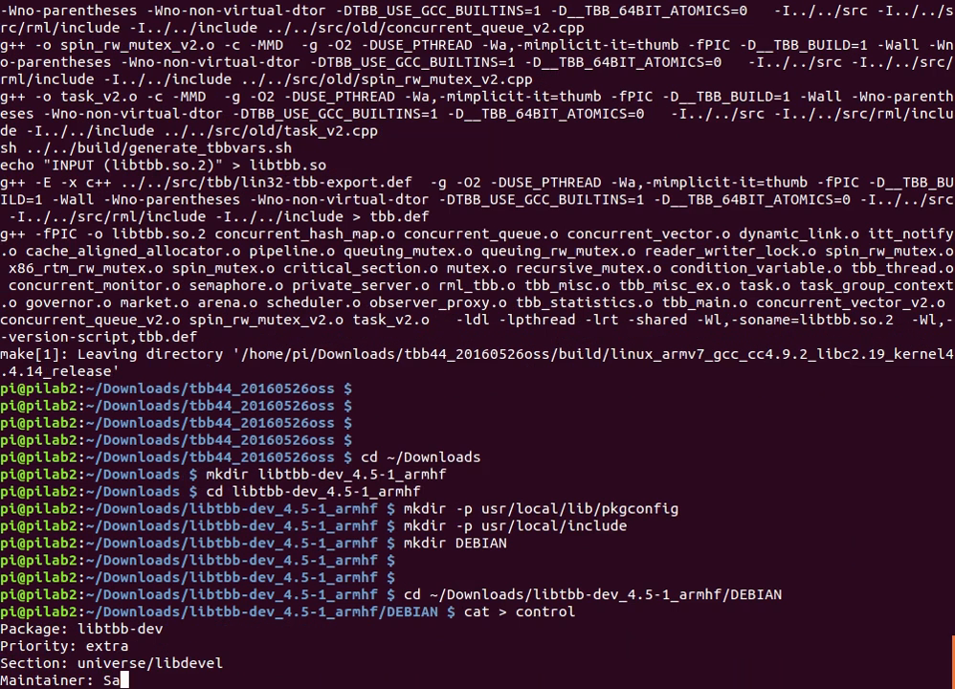
type("gi Ze")
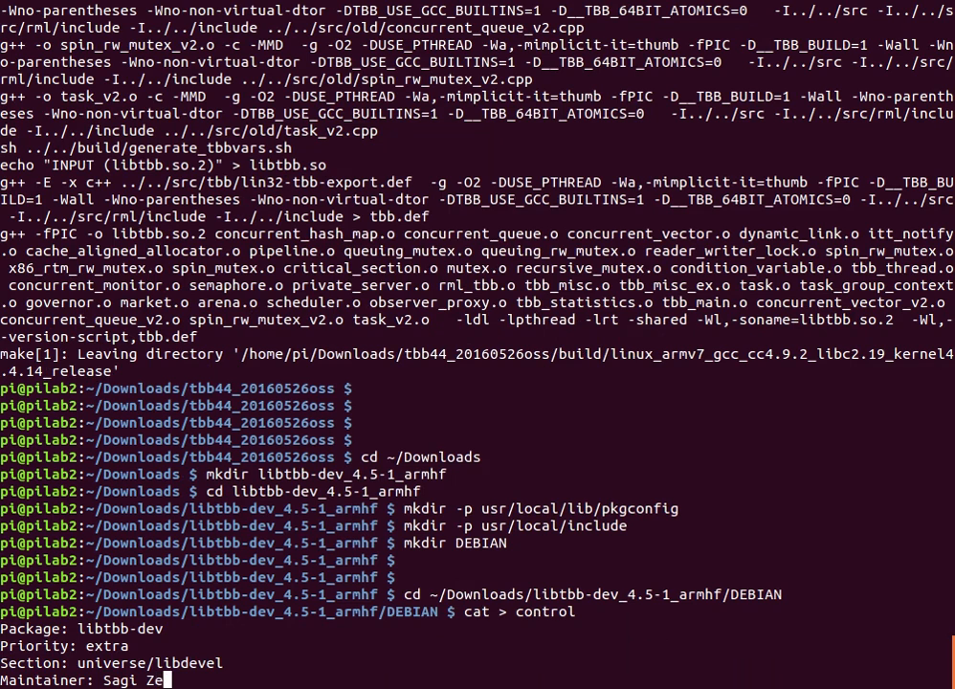
type("evi")
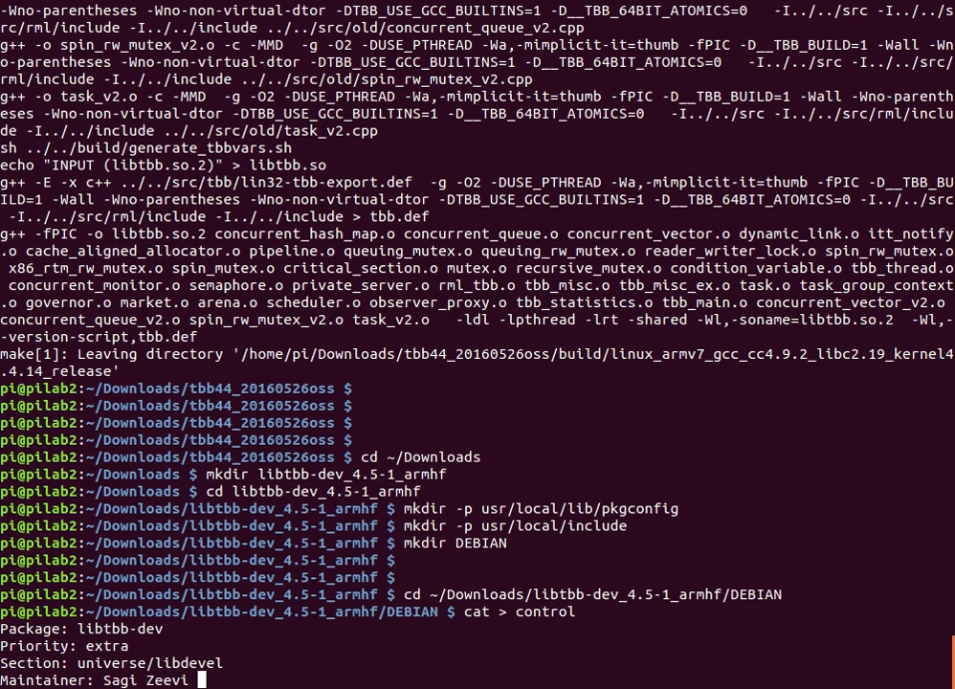
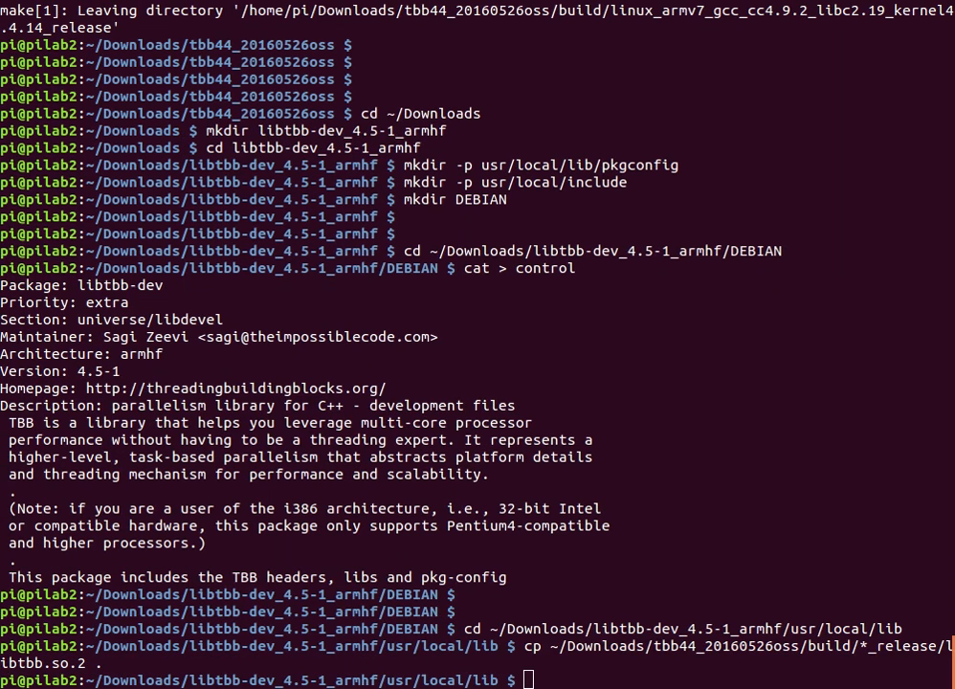
Symlink libtbb.so to libtbb.so.2 and copy the serial and tbb headers into usr/local/include.
type("ln -s libtbb.so.2 libtbb.so")
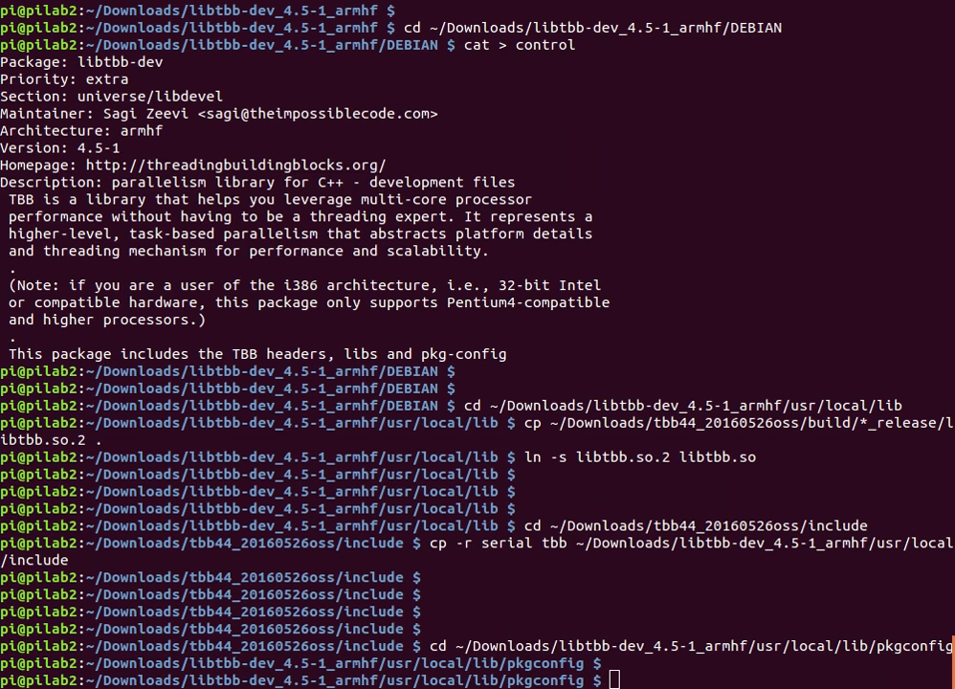
Write tbb.pc defining prefix, version 4.4.5, cflags and libs, then return to ~/Downloads.
type("cat > tbb.pc")
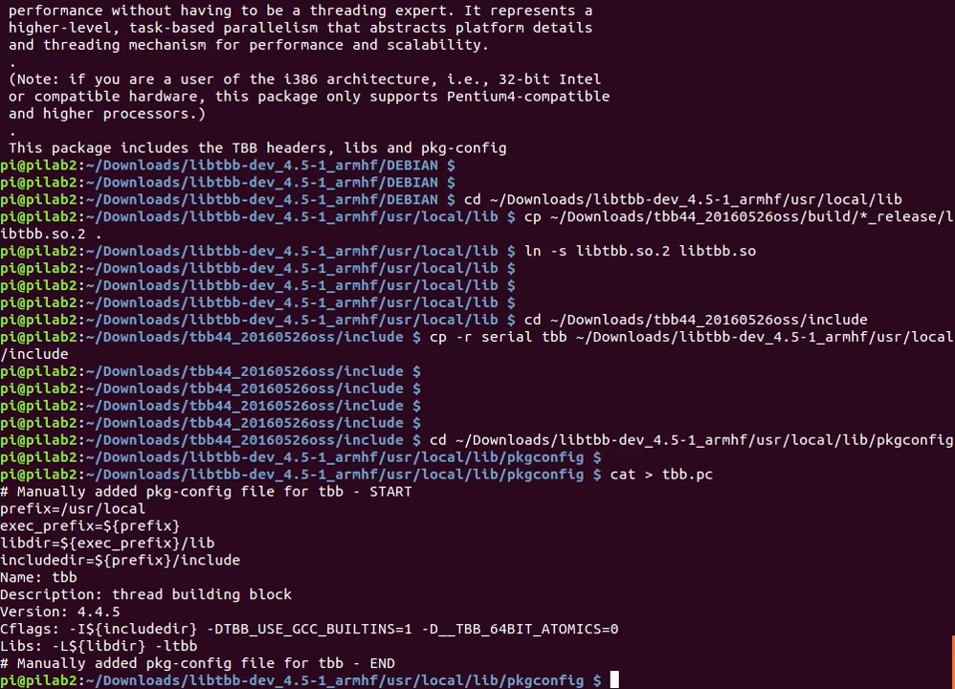
scroll("down", 3)
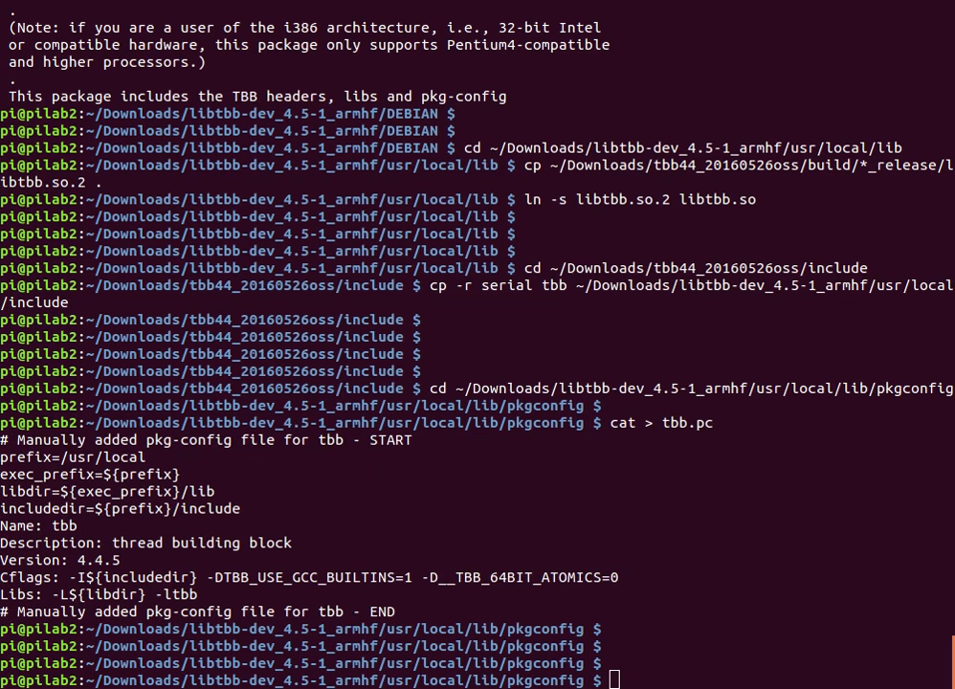
type("cd ~/Downloads")
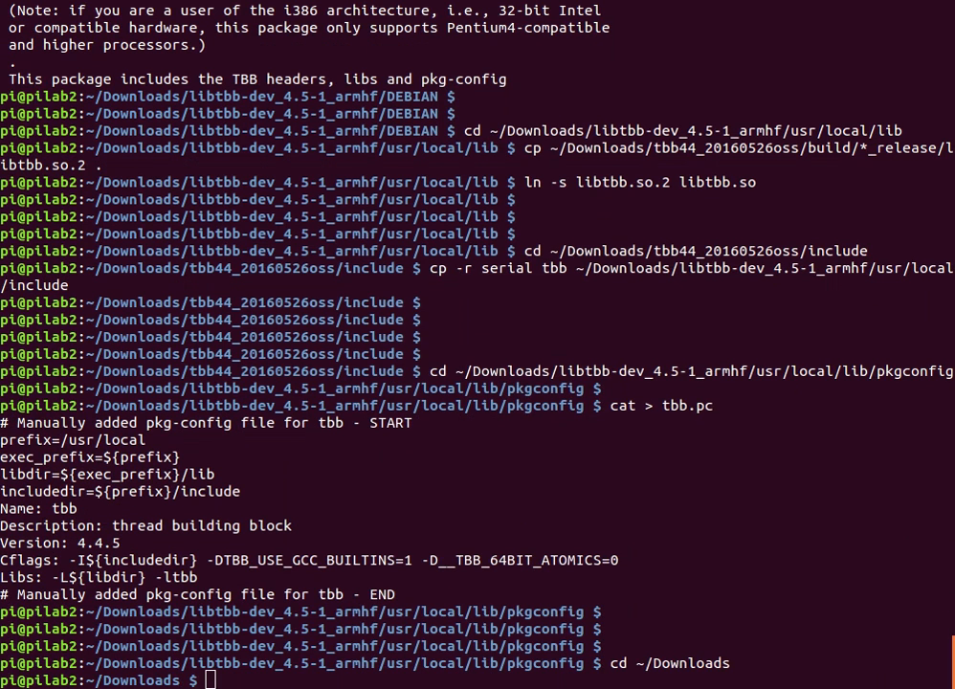
Chown the package to root:staff, build and install libtbb-dev_4.5-1_armhf.deb, run ldconfig, cd /tmp.
type("sudo chown -R root:staff libtbb-dev-4.5-1_armhf")
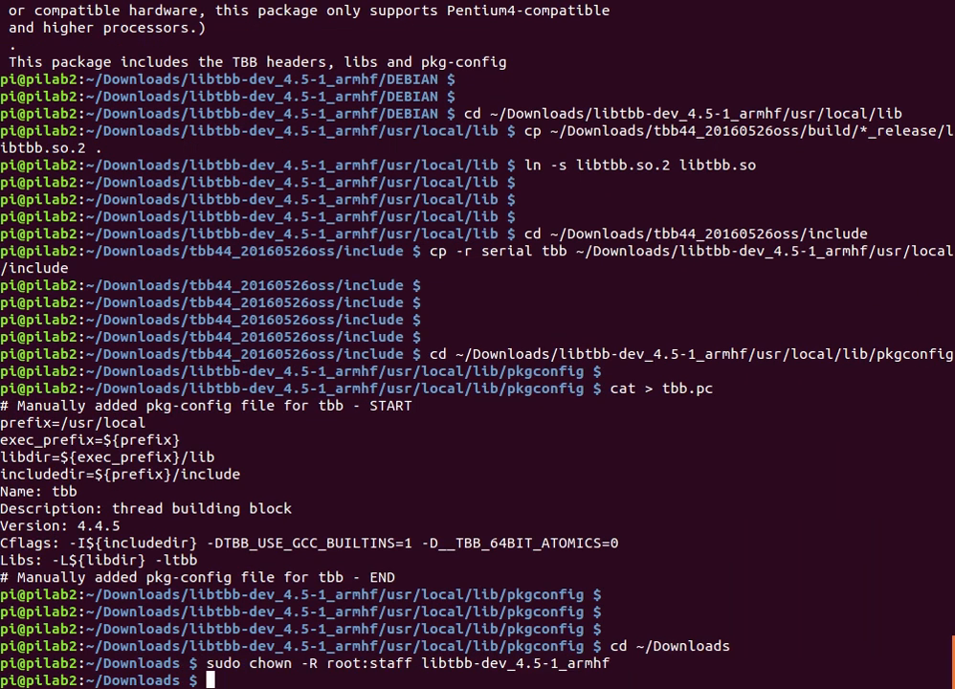
type("sudo dpkg-deb --build libtbb-dev_4.5-1_armhf")
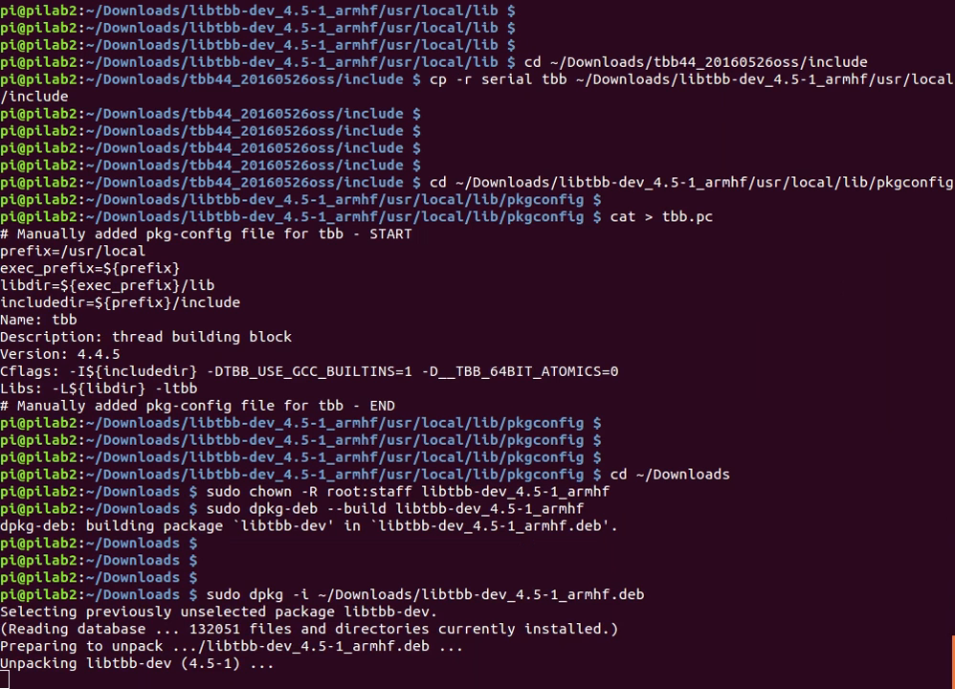
mouse_move(874, 172)
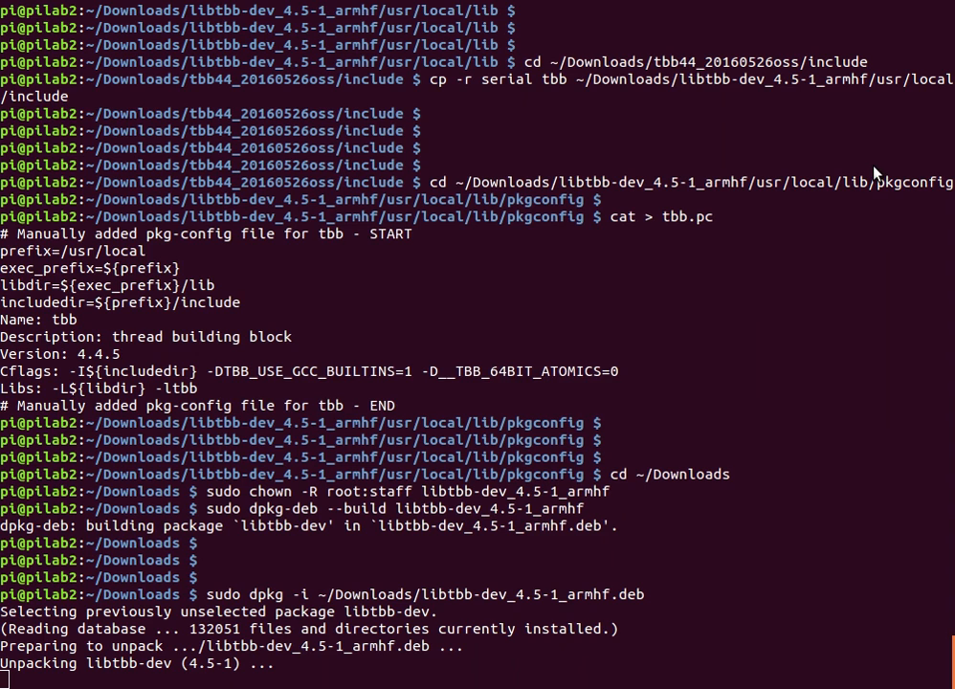
mouse_move(865, 341)
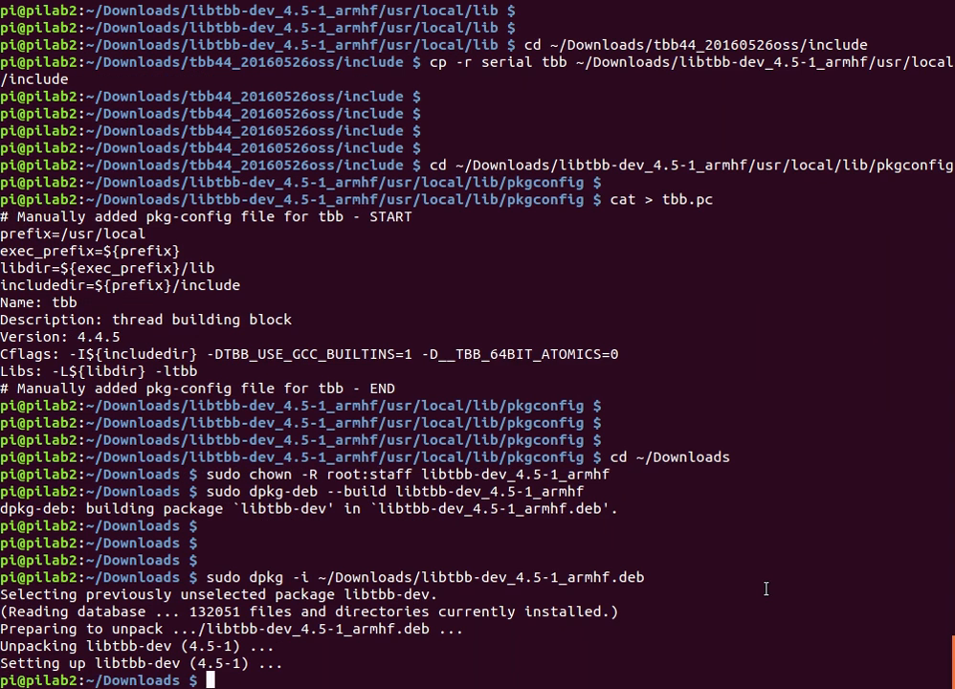
type("sudo ldconfig")
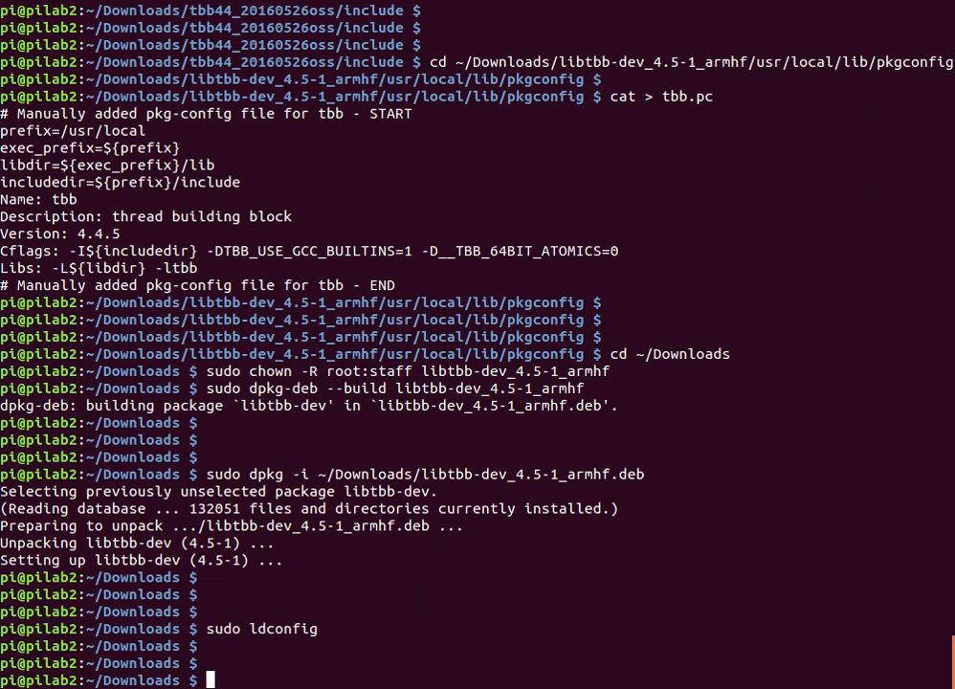
type("cd /tmp")
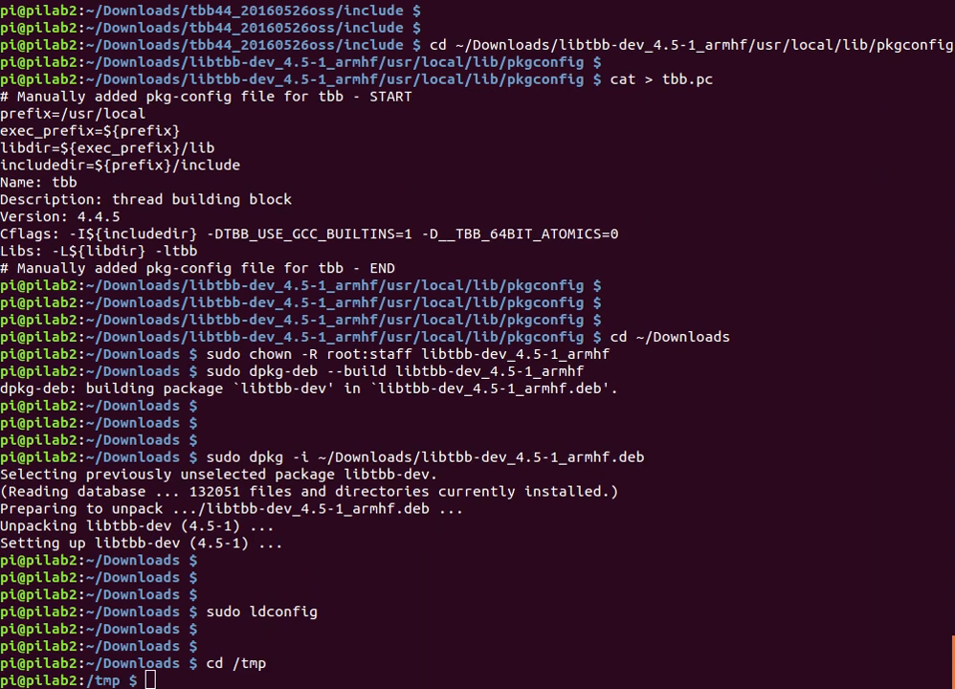
Write hello_world.cpp in /tmp and enter the g++ command using pkg-config tbb flags.
type("cat > hello_world.cpp")
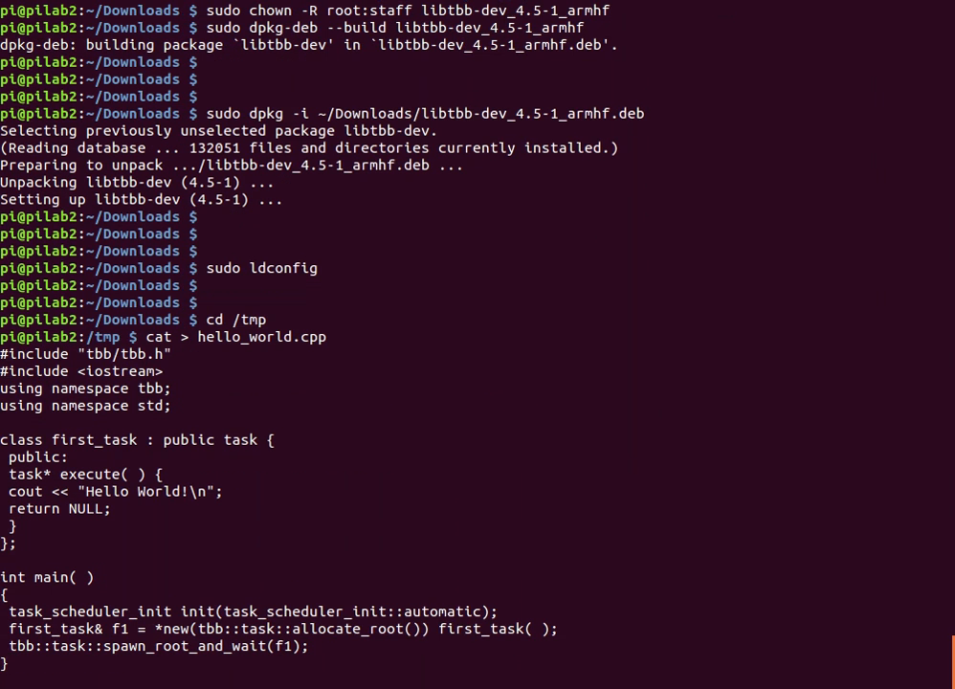
key("ctrl+d")
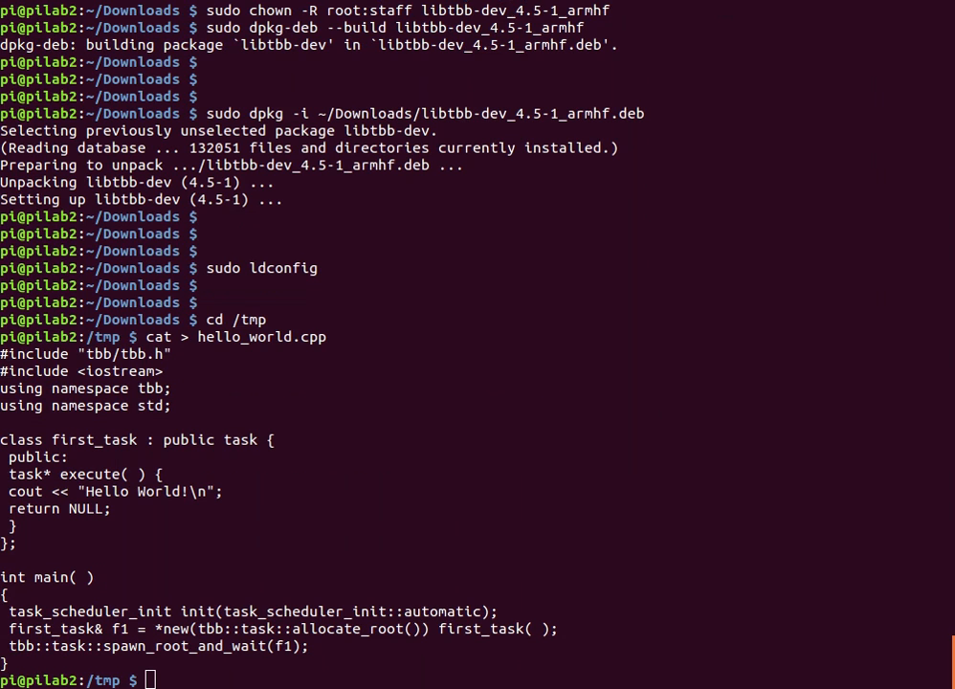
type("g++ hello_world.cpp `pkg-config tbb --cflags --libs`")
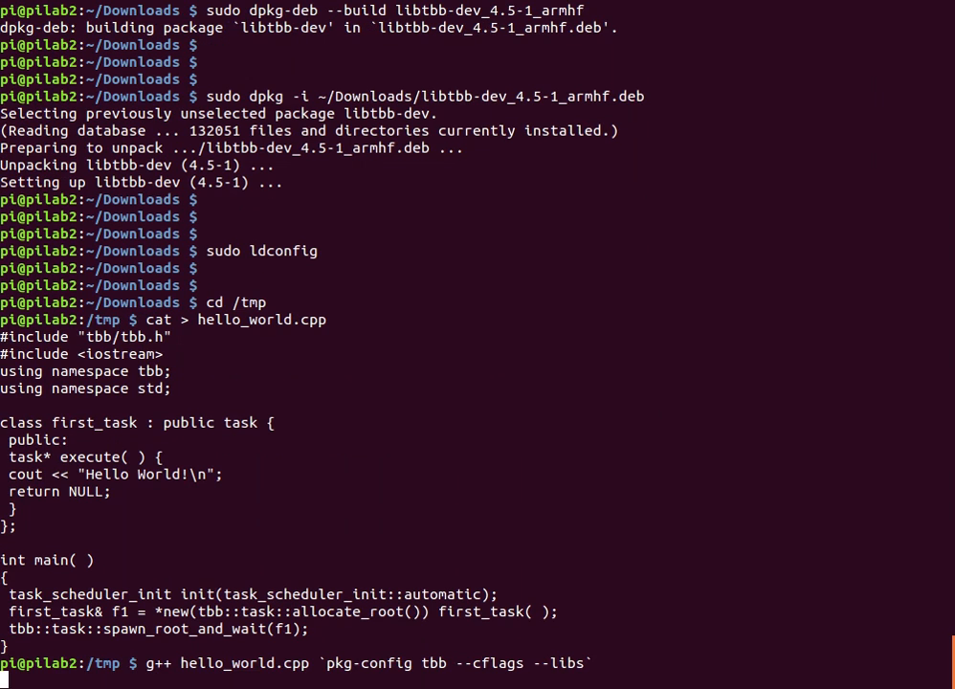
Compile hello_world.cpp and run ./a.out twice, printing Hello World!
key("Return")
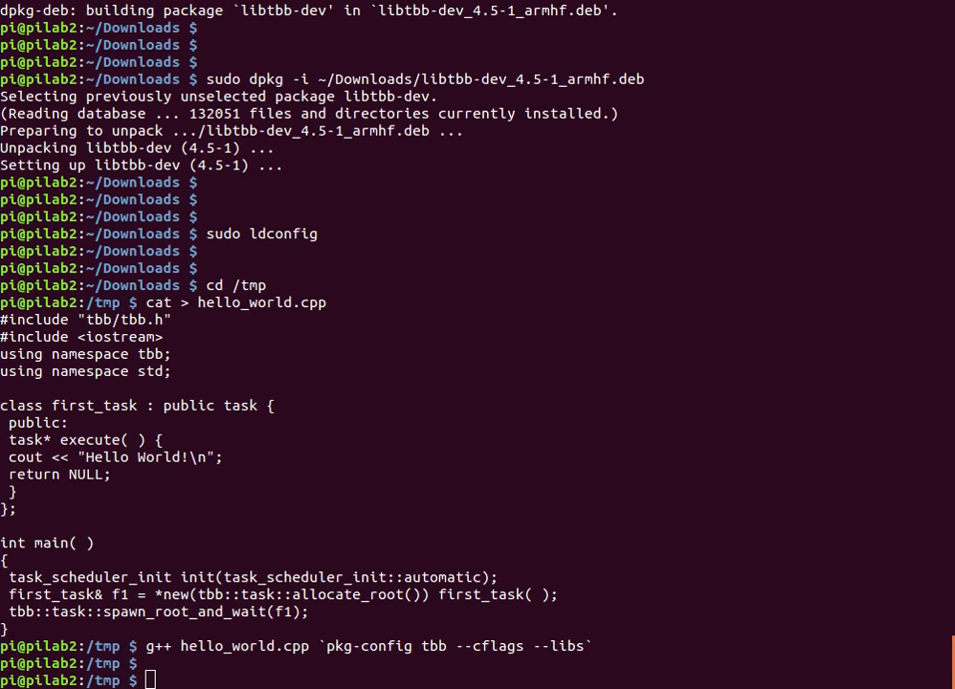
type("./a.out")
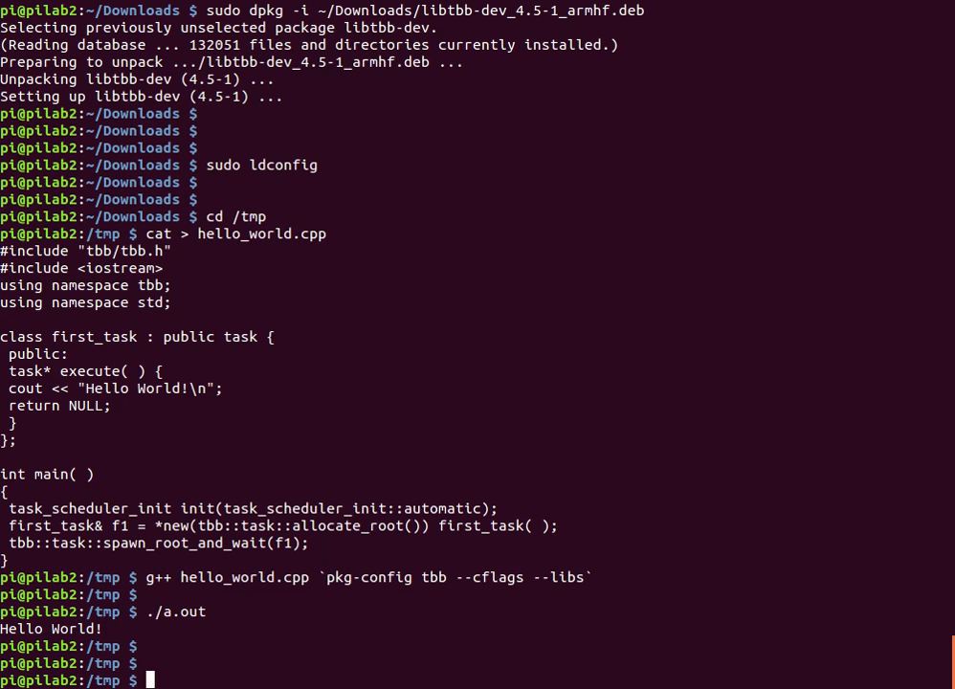
type("./a.out")
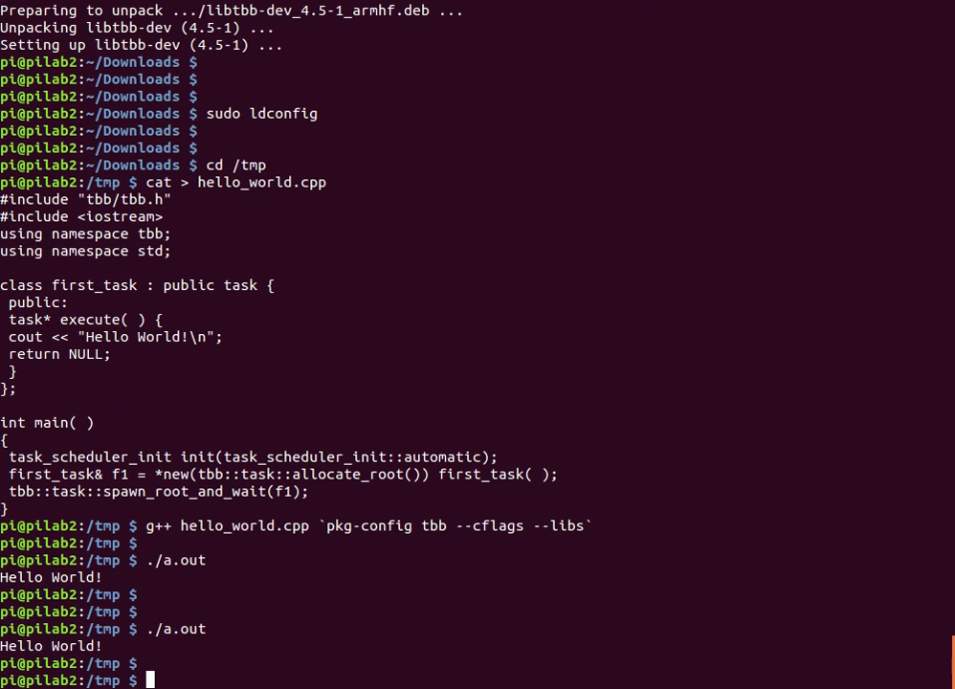